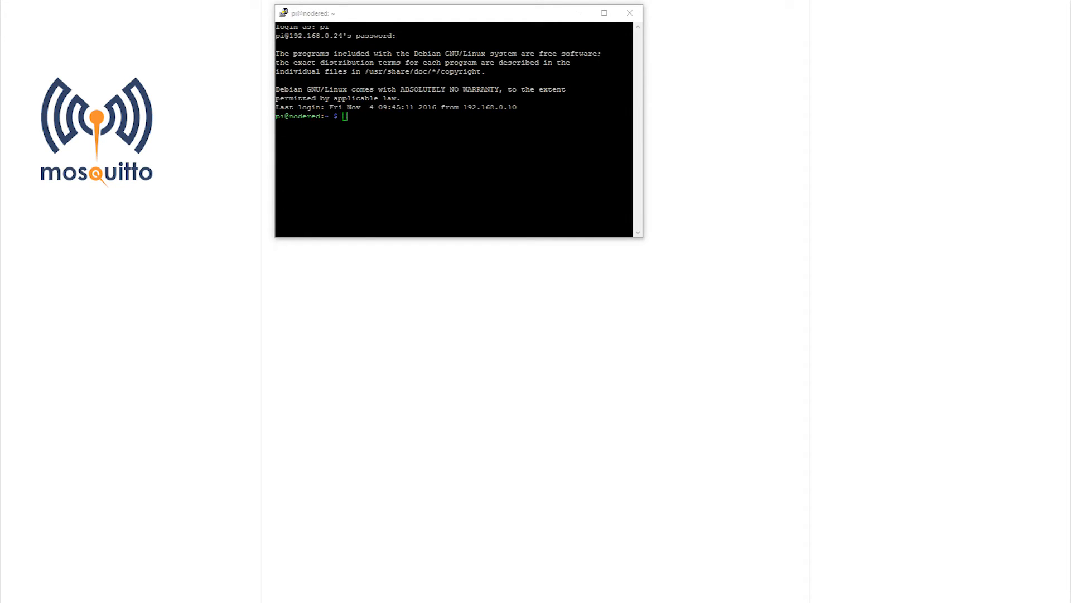
mouse_move(372, 127)
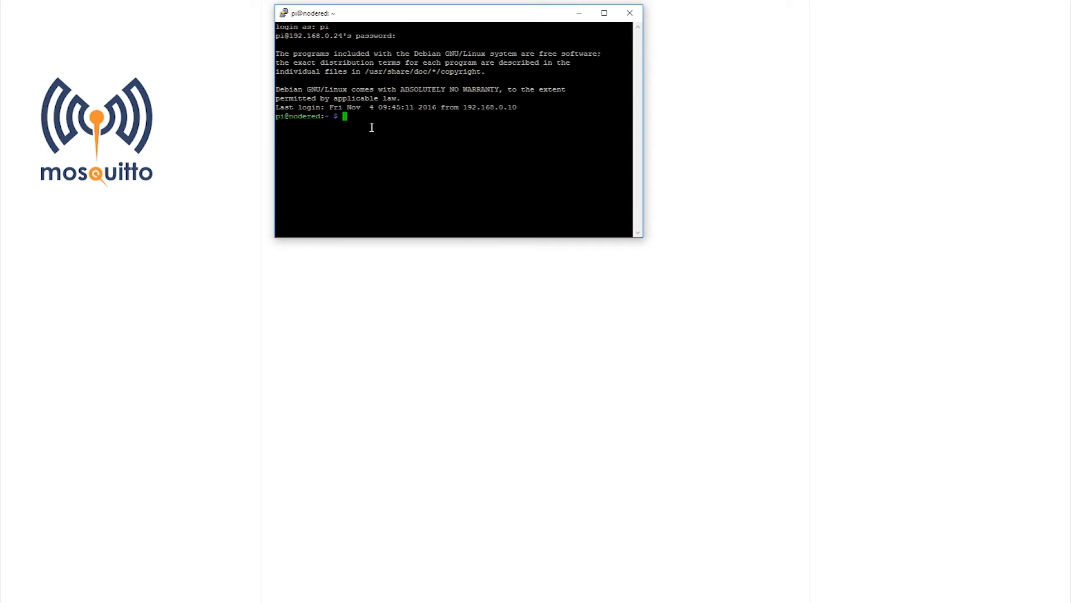
Step: Download mosquitto-repo.gpg.key with sudo wget and add it via sudo apt-key add, getting OK
text(sudo wget http://repo)
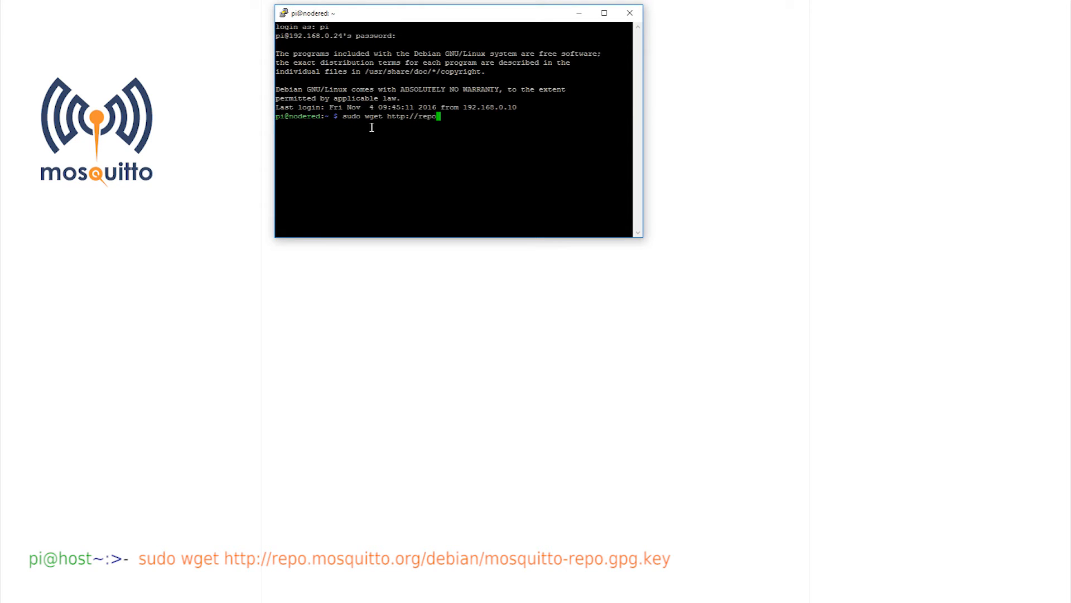
text(.mosquitto.org)
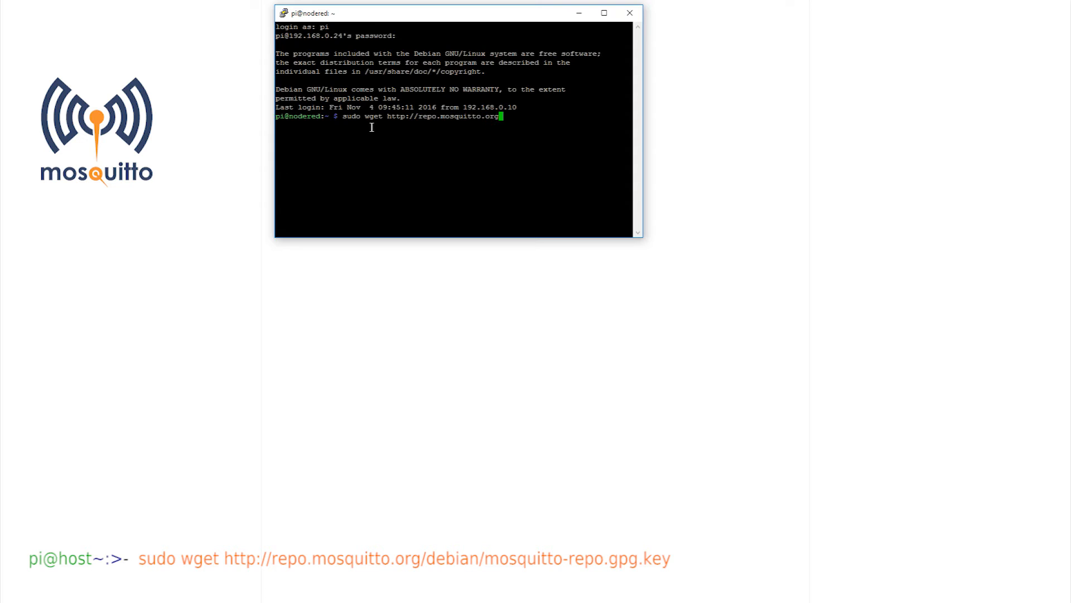
text(/debian/mosquitto-repo.gpg.key)
text(sudo apt-)
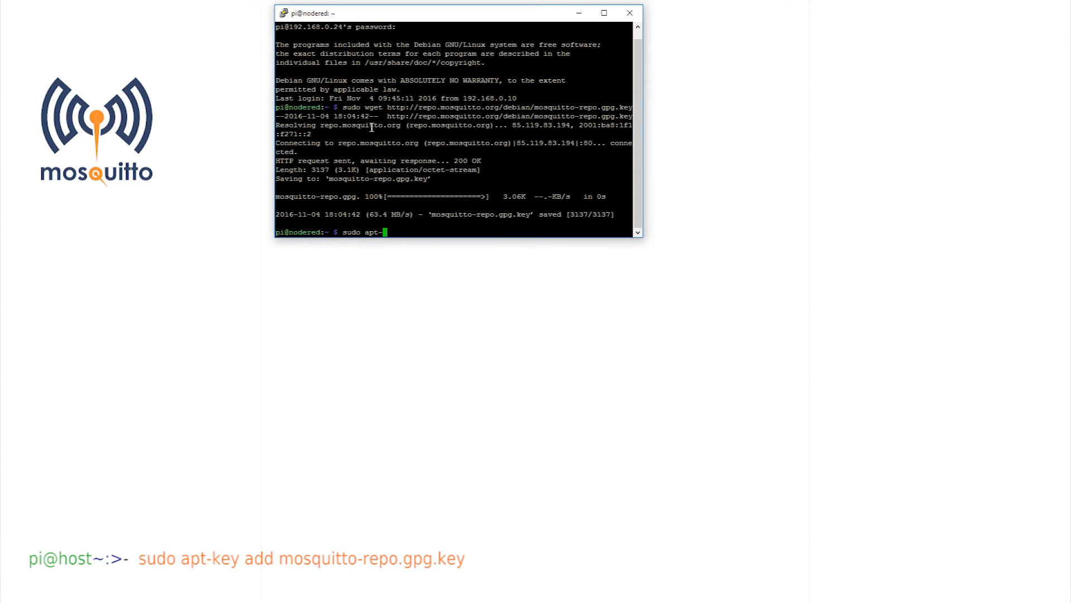
text(ket add mosquitto-repo.gpg.key)
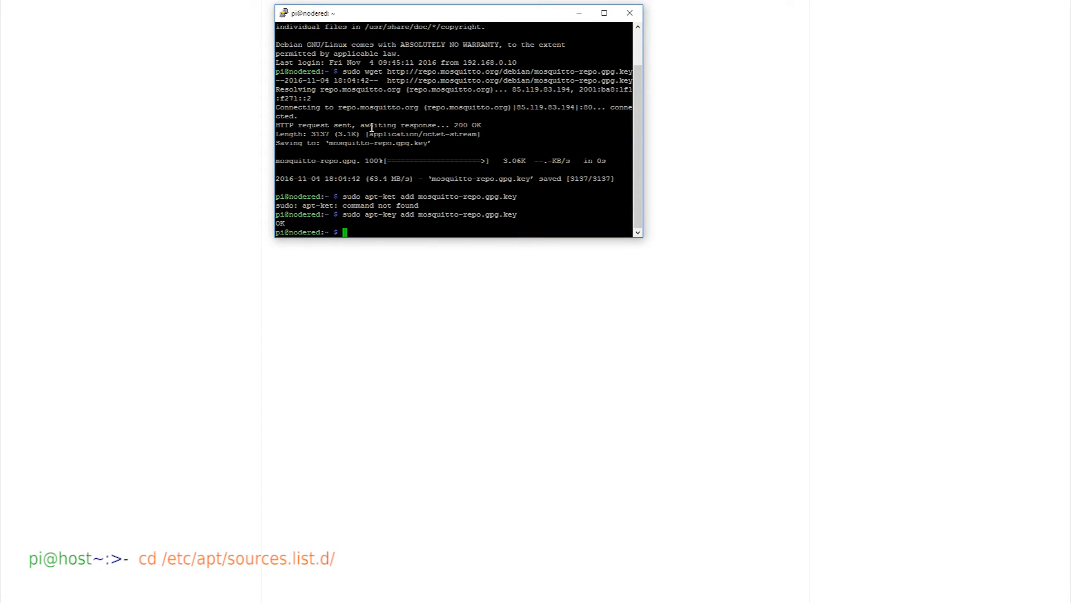
Step: In /etc/apt/sources.list.d, download mosquitto-wheezy.list from repo.mosquitto.org with sudo wget
text(cd /etc/apt/sources.list.d)
text(sudo wget http:)
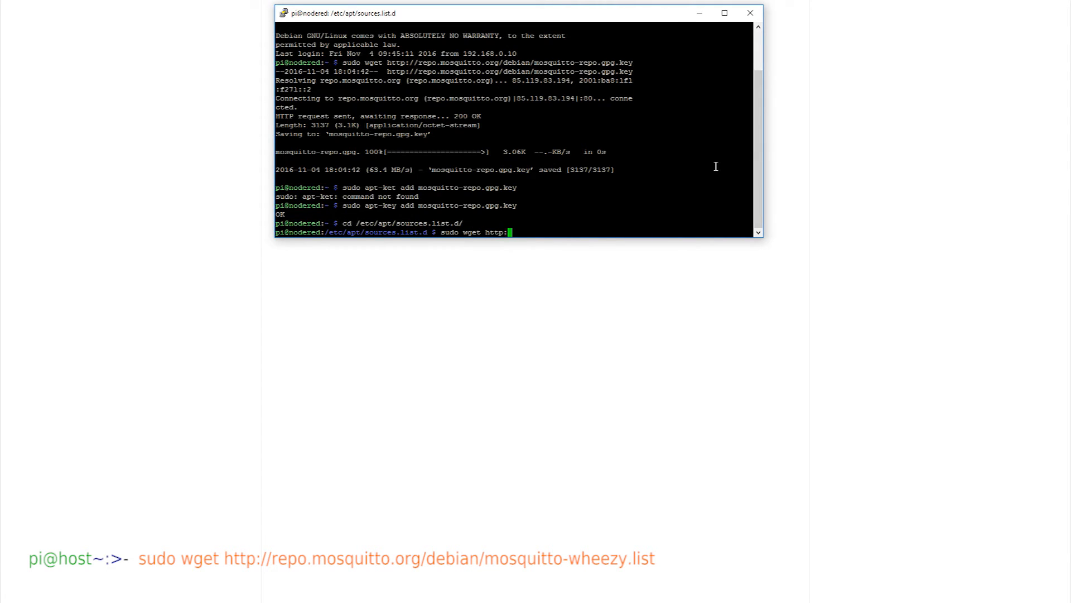
text(//repo.mosquitto.org)
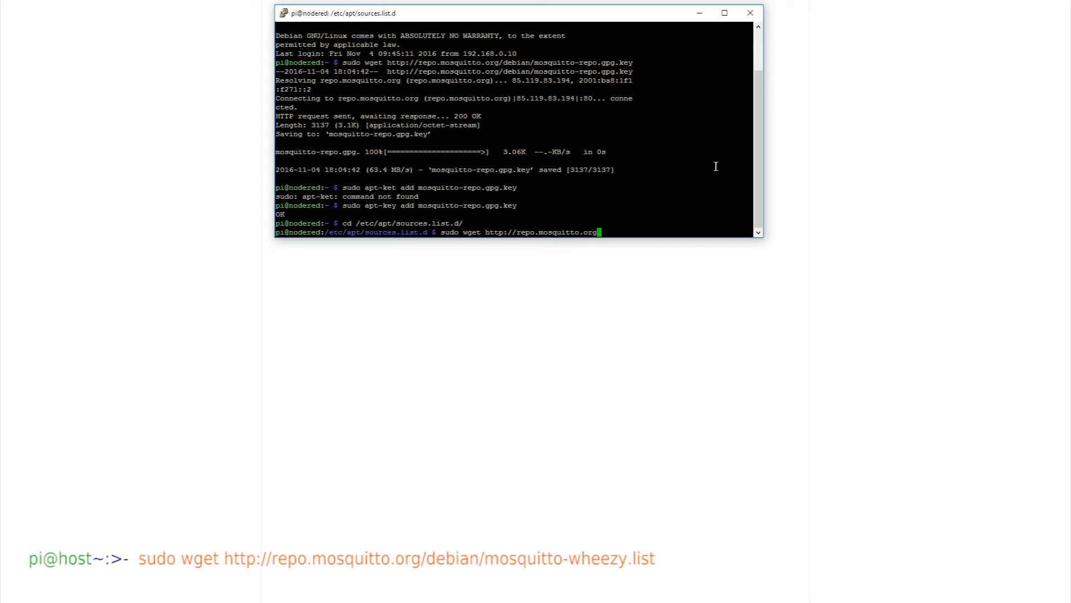
text(/debian/mosquitto)
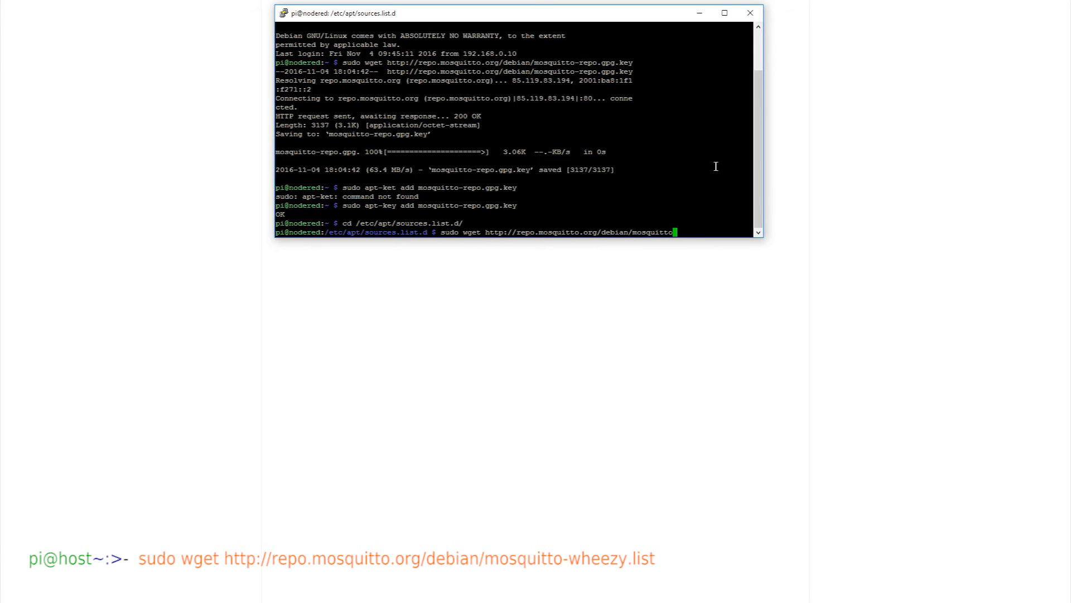
text(-wheezy.list)
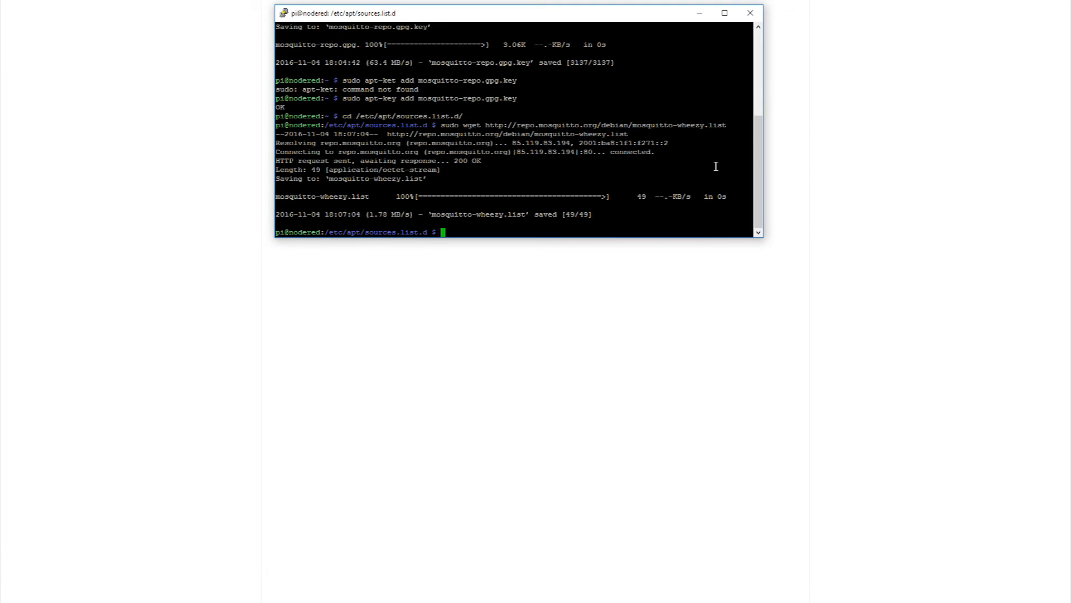
Step: Run sudo apt-get update, then install mosquitto, mosquitto-clients and python-mosquitto
text(sudo)
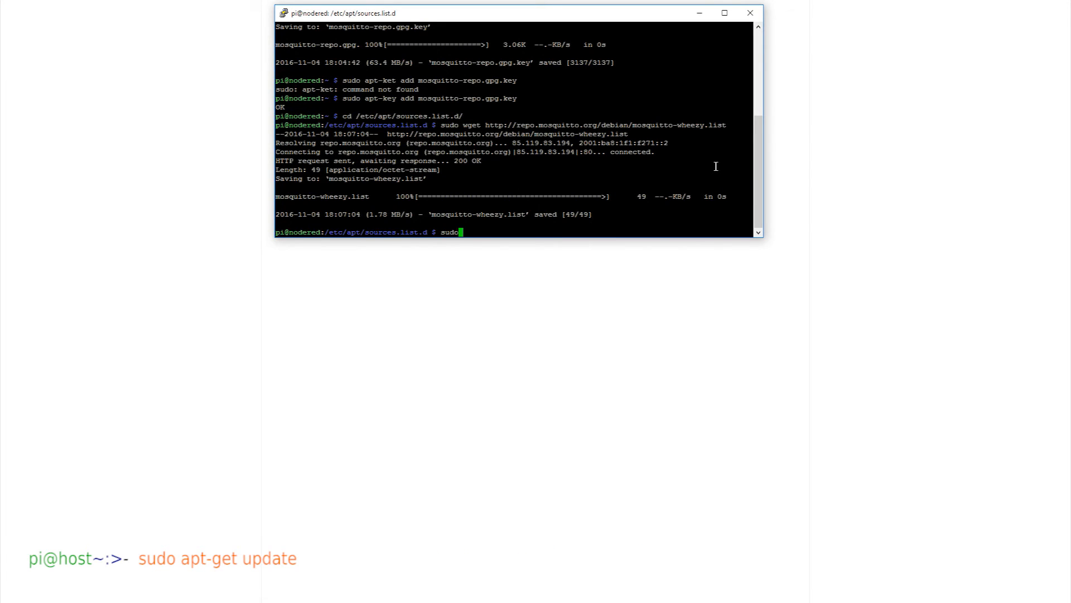
text(apt-get update)
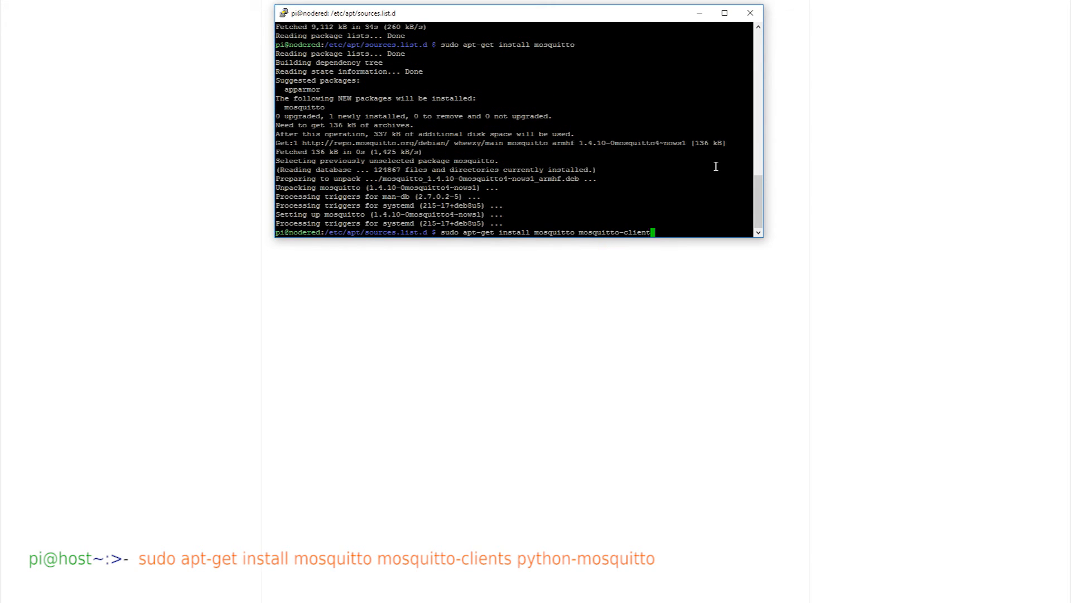
text(python-mosqui)
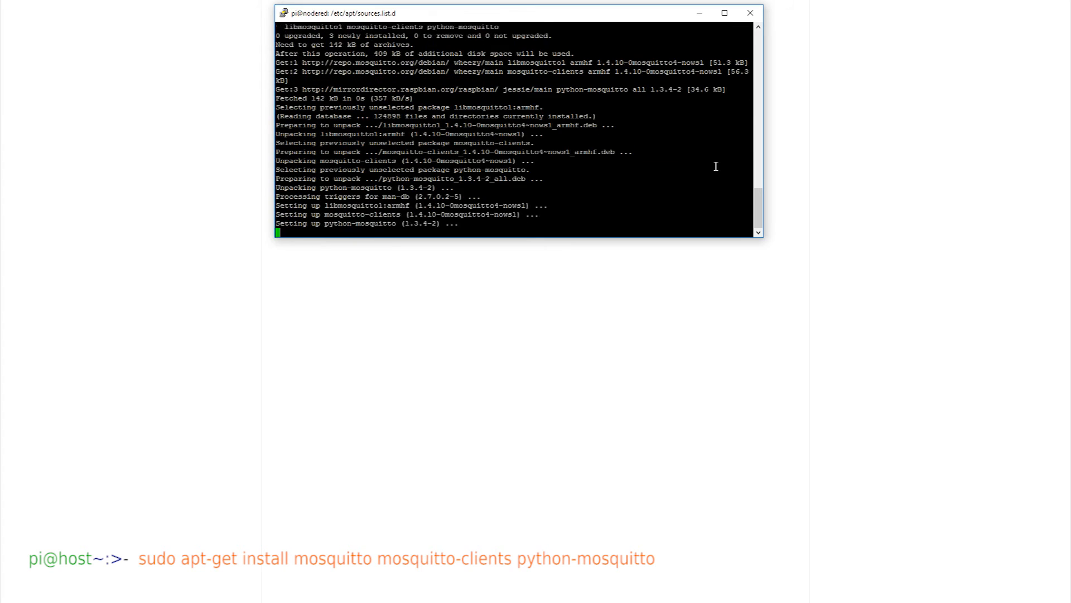
scroll(down, 3)
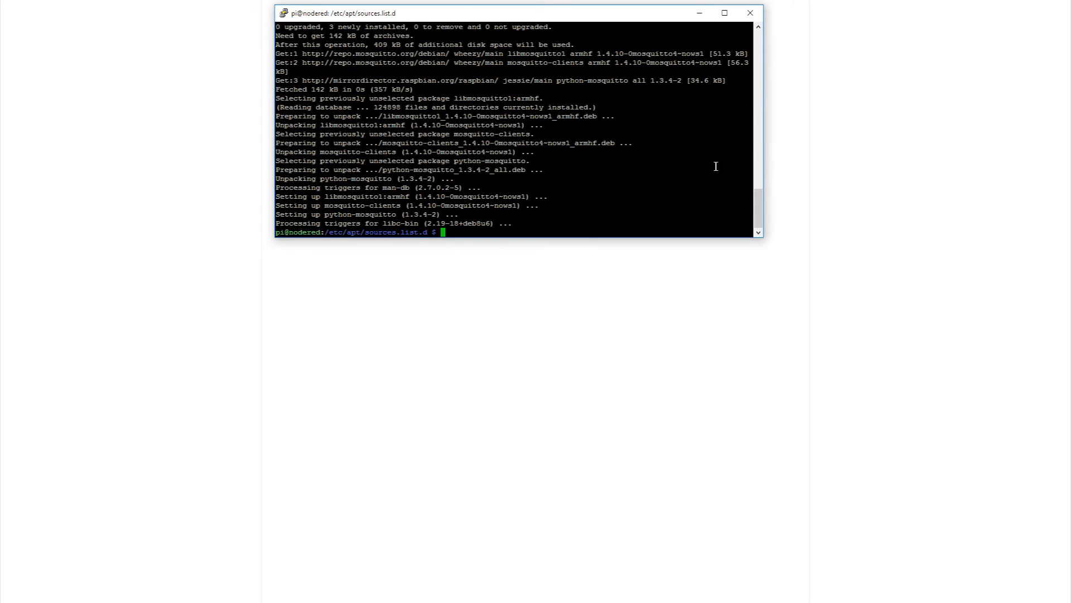
Step: Stop Mosquitto via /etc/init.d, edit mosquitto.conf in nano, then start the broker again
text(sudo /etc/init.d/mosquitto stop)
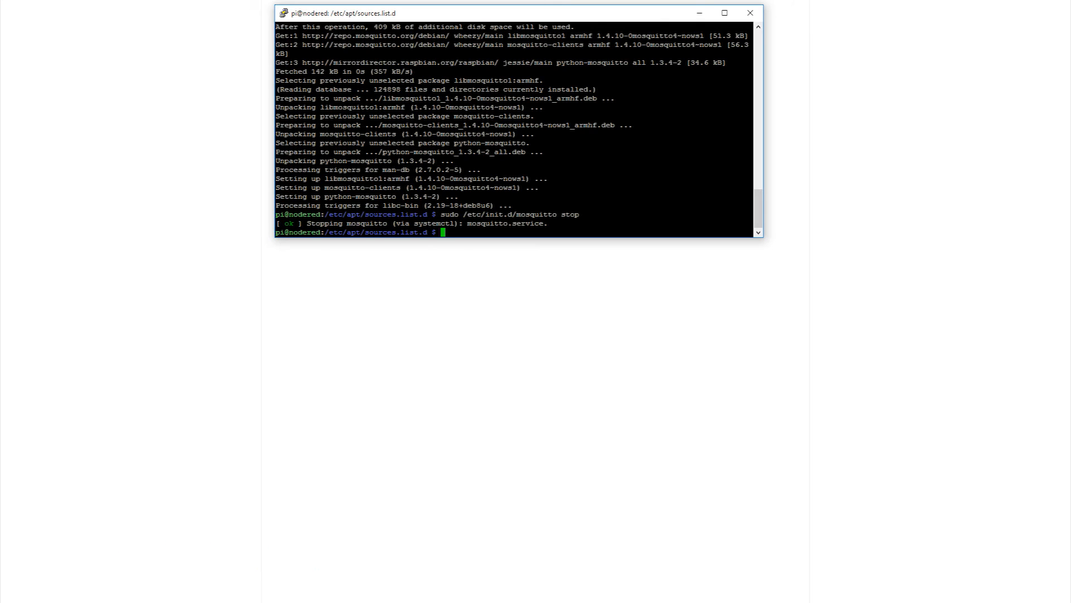
text(sudo /etc/init.d/mosquitto start)
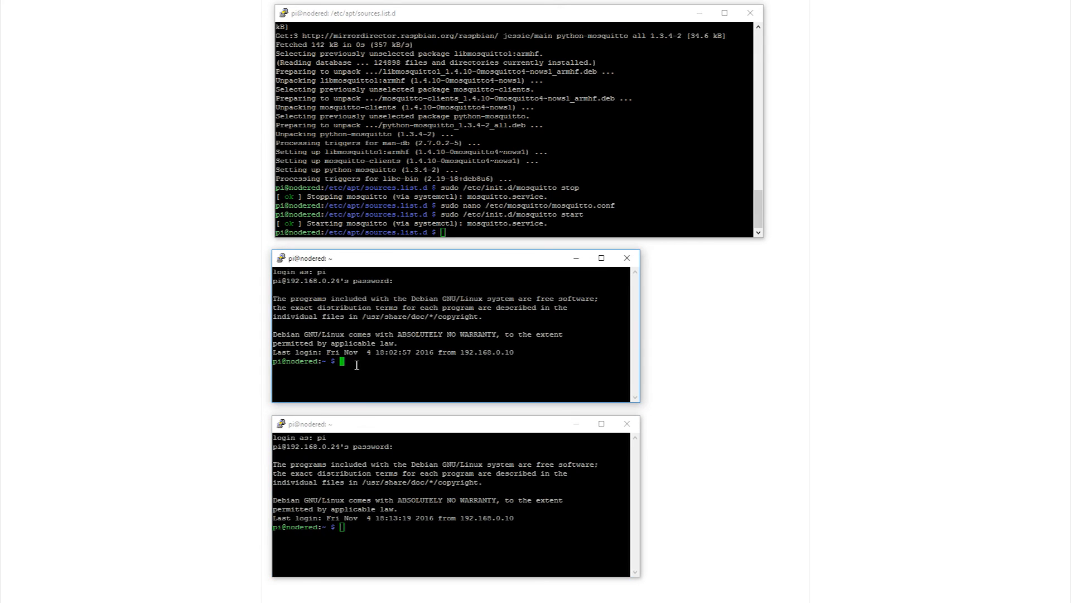
Step: Run mosquitto_sub -d -t hello/world in the second session to await messages
text(mosquitto_sub -d -t hello/world)
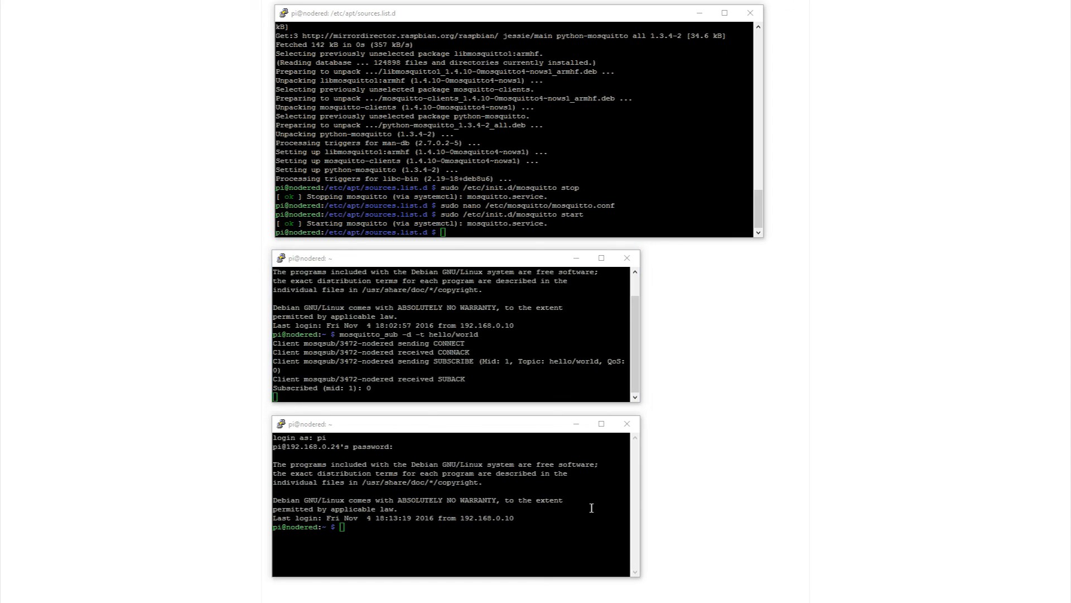
Step: Widen the third window and publish "Hello from Terminal window 2!" on hello/world with mosquitto_pub
drag(639, 513, 766, 513)
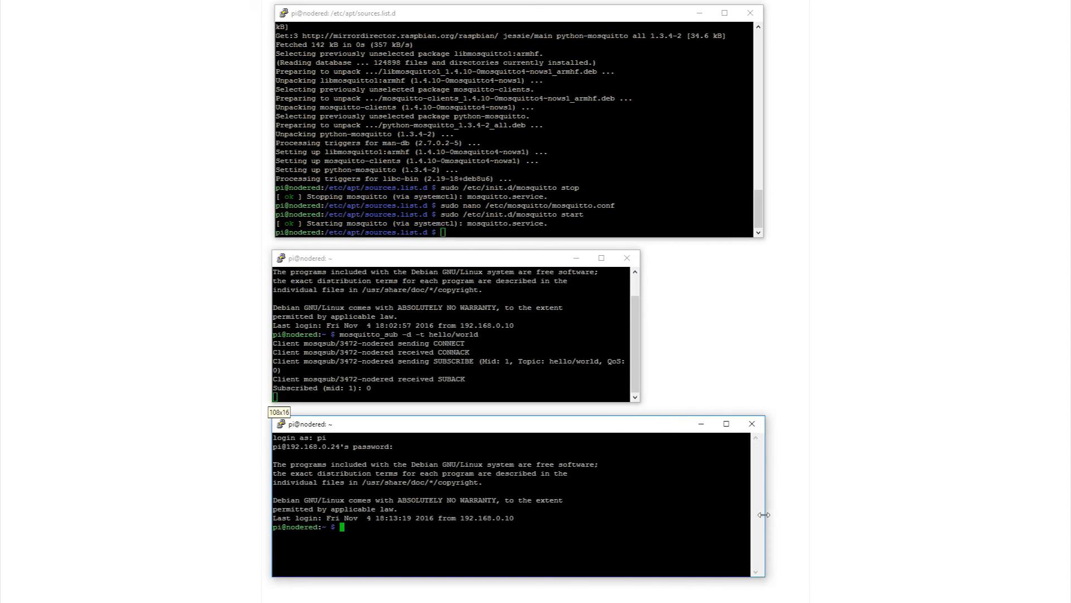
text(mosquitto_pub -d -t hello/world -m "Hello from Terminal window 2!")
text(mosquitto_pub -d -t hello/world -m "A second message!")
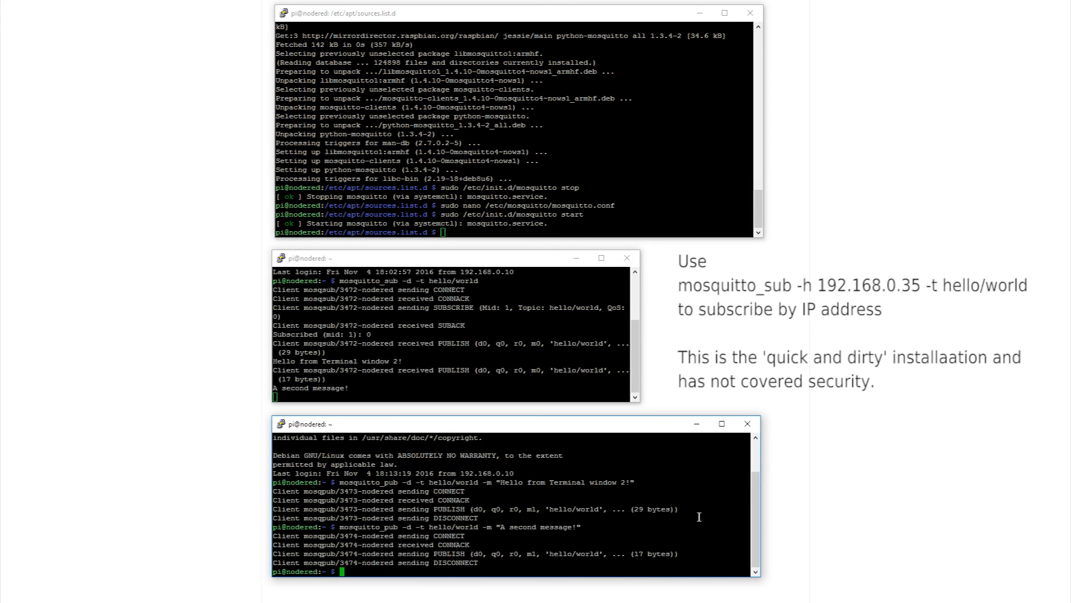
mouse_move(674, 513)
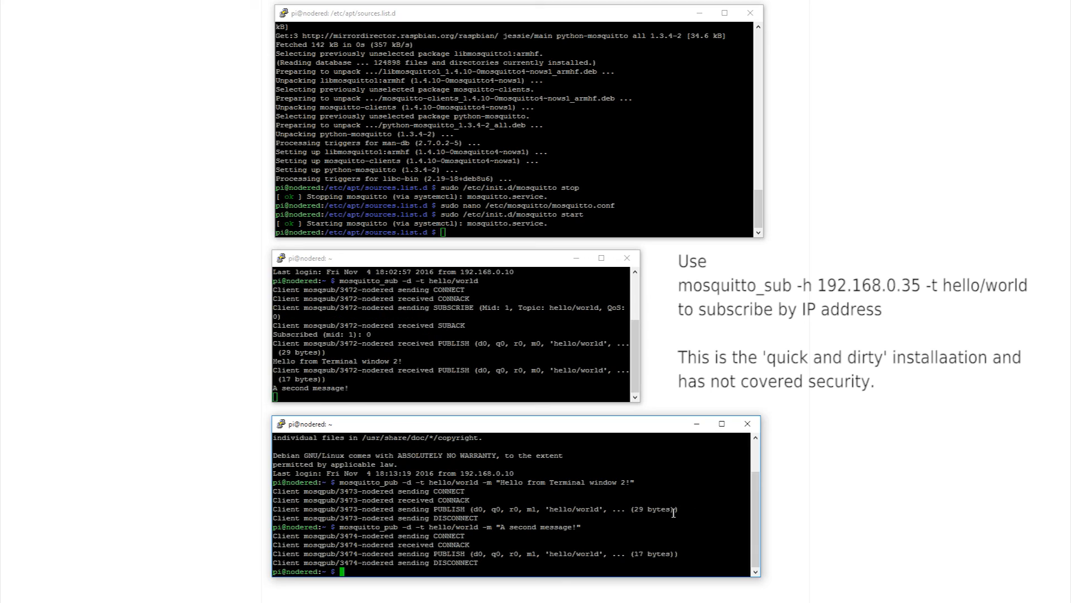